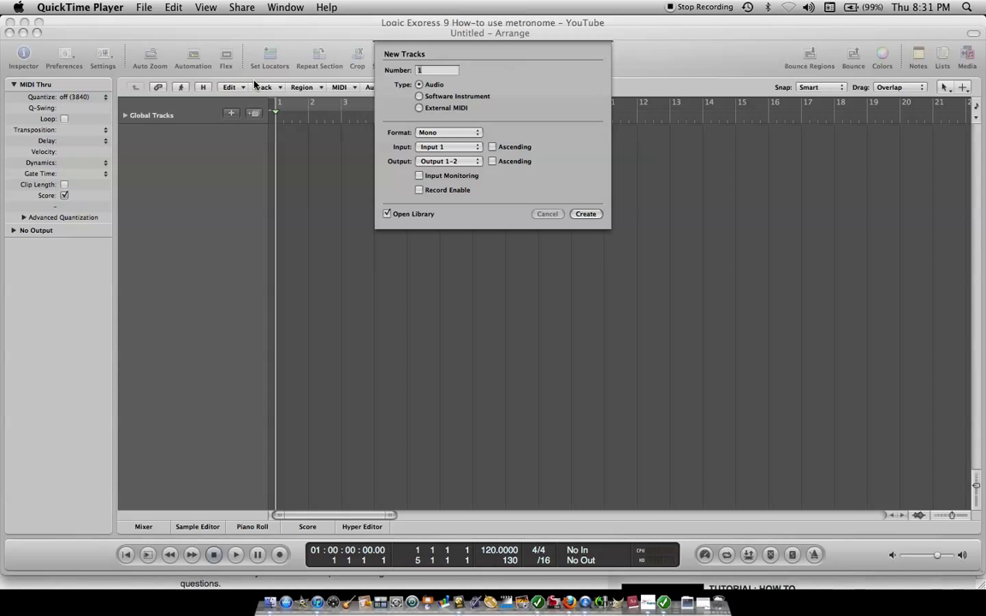
{"action": "mouse_move", "coordinate": [443, 83]}
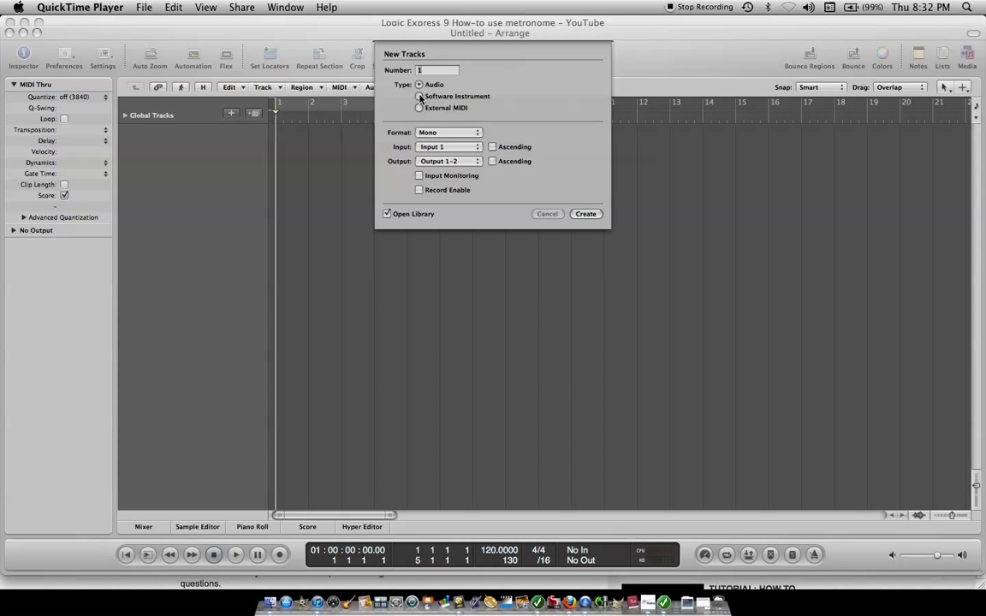
- Create one Software Instrument track with Open Library kept checked
{"action": "left_click", "coordinate": [419, 96]}
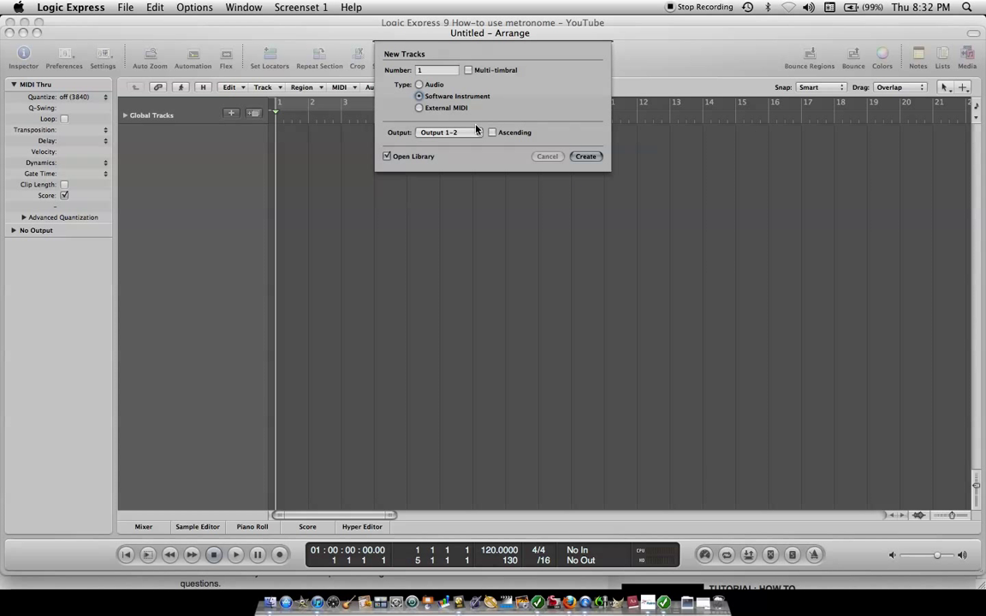
{"action": "mouse_move", "coordinate": [475, 177]}
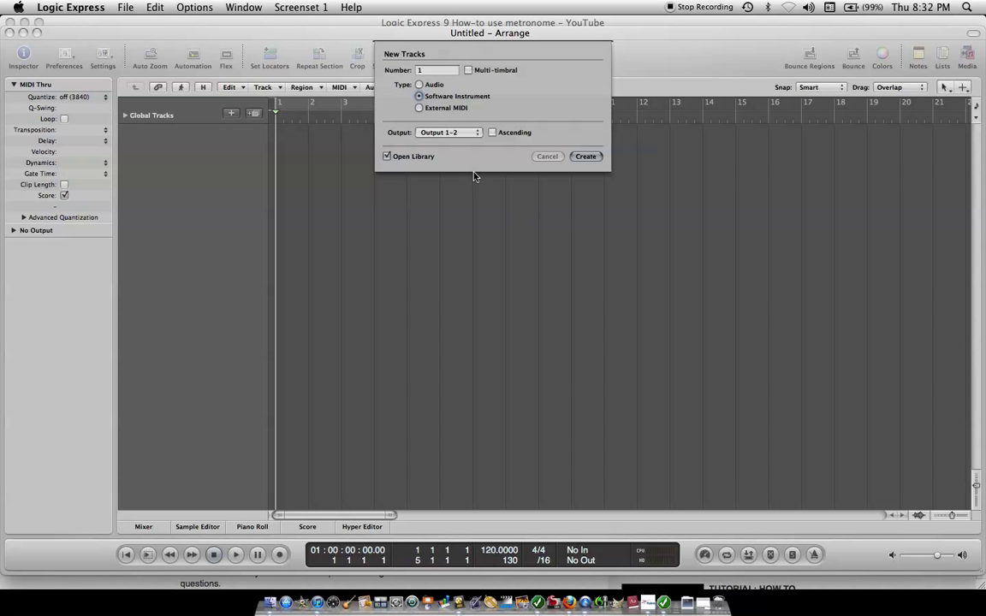
{"action": "mouse_move", "coordinate": [498, 158]}
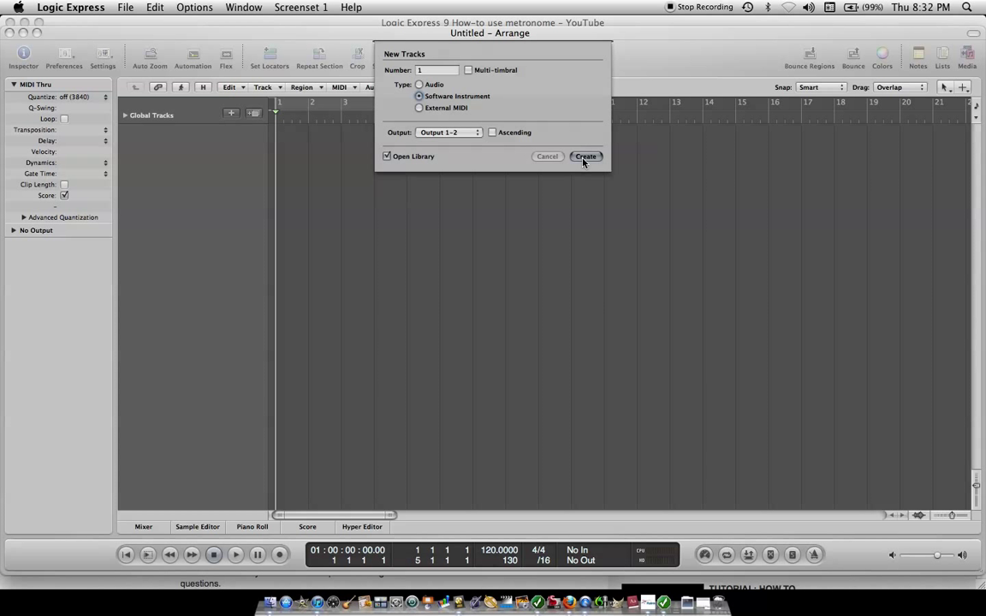
{"action": "left_click", "coordinate": [585, 157]}
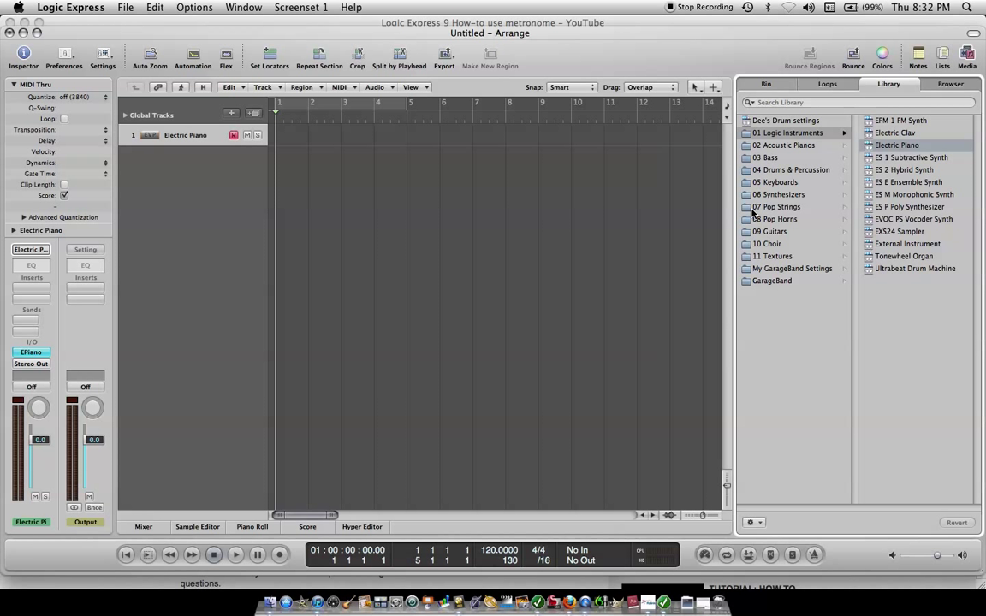
{"action": "mouse_move", "coordinate": [188, 157]}
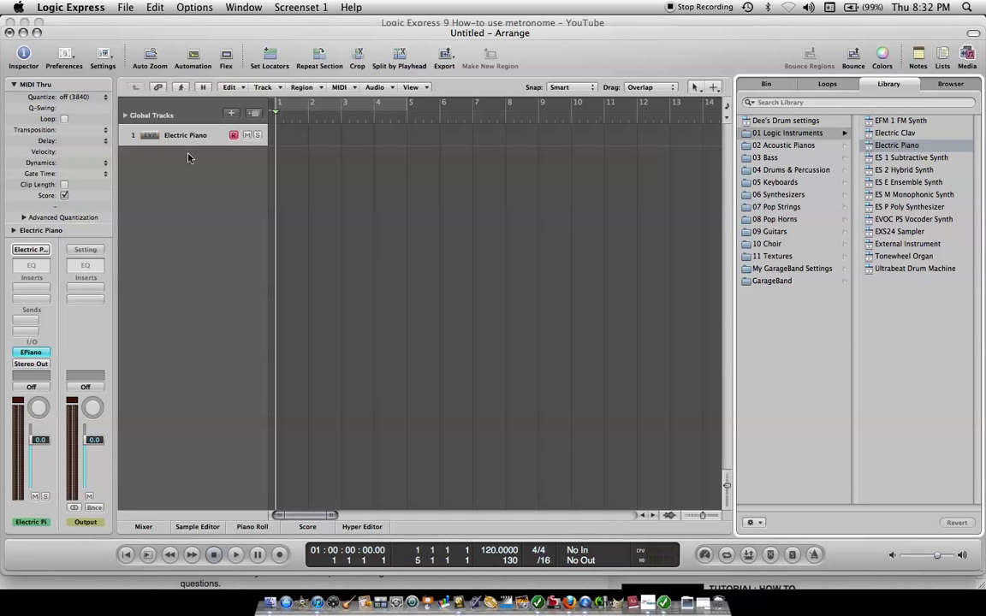
{"action": "mouse_move", "coordinate": [564, 228]}
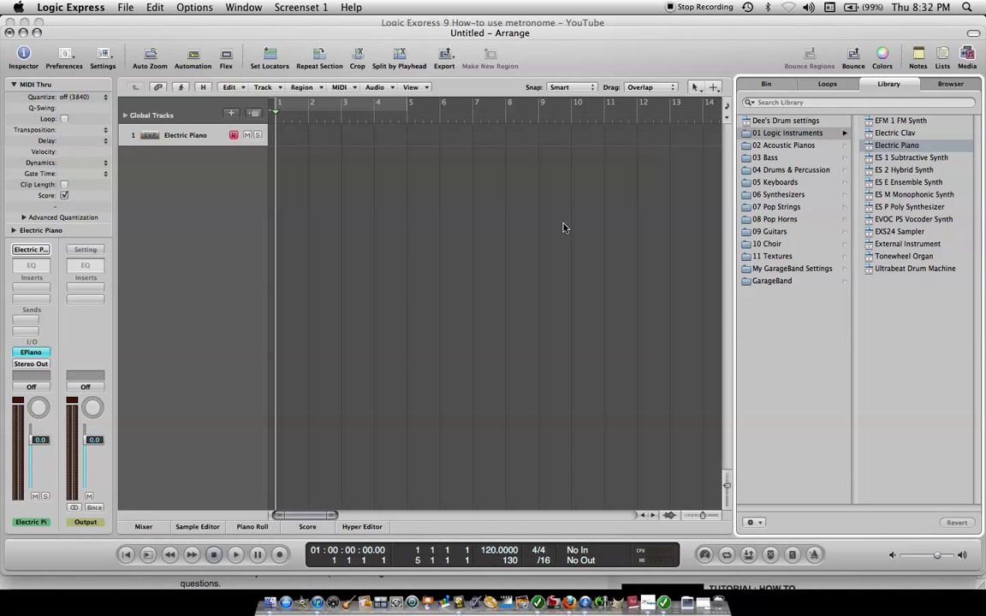
{"action": "mouse_move", "coordinate": [810, 176]}
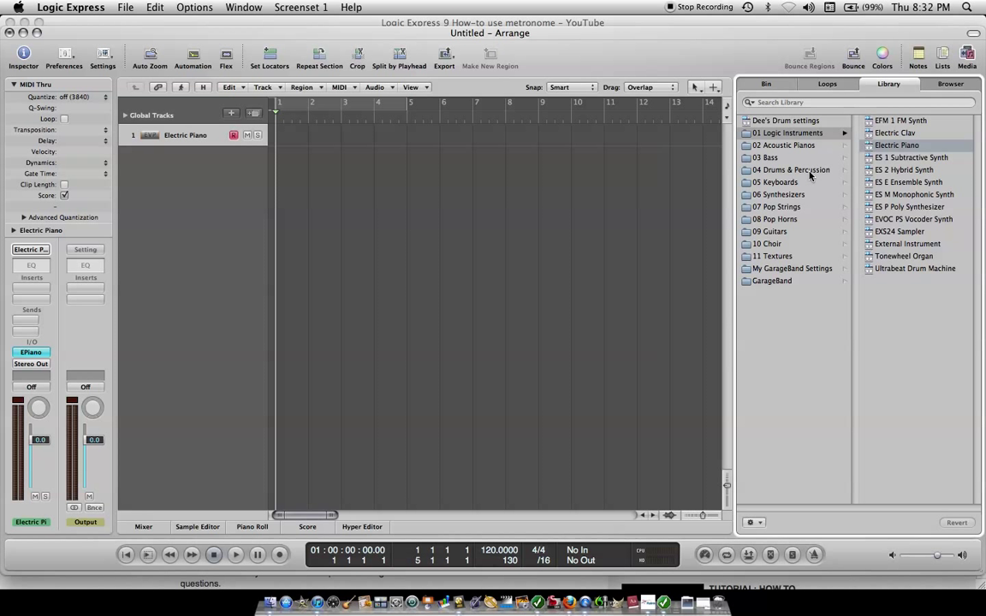
- Load Rock Drum Kit from Drums & Percussion > Acoustic Drum Kits onto the track
{"action": "left_click", "coordinate": [791, 169]}
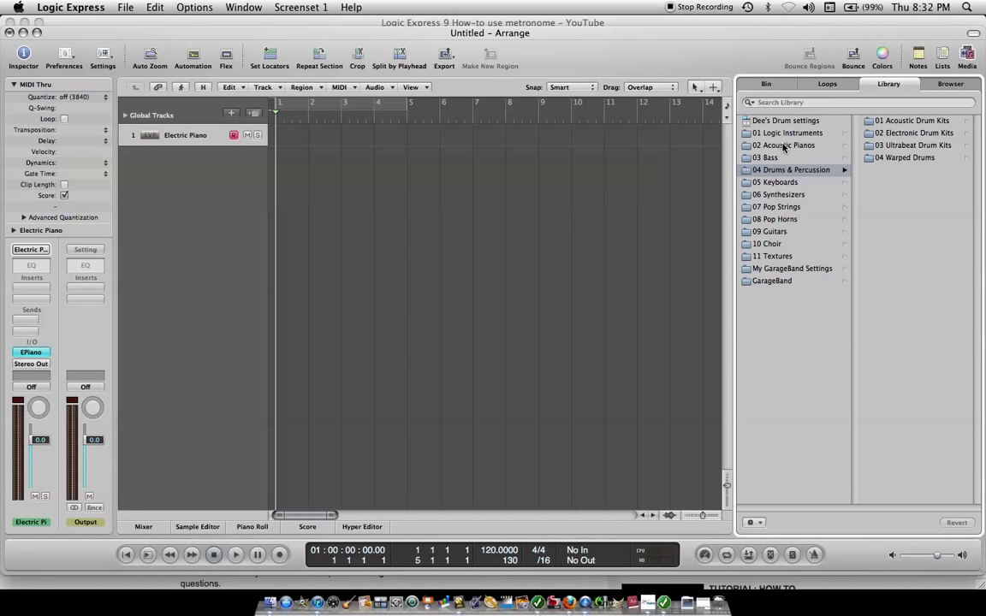
{"action": "mouse_move", "coordinate": [785, 206]}
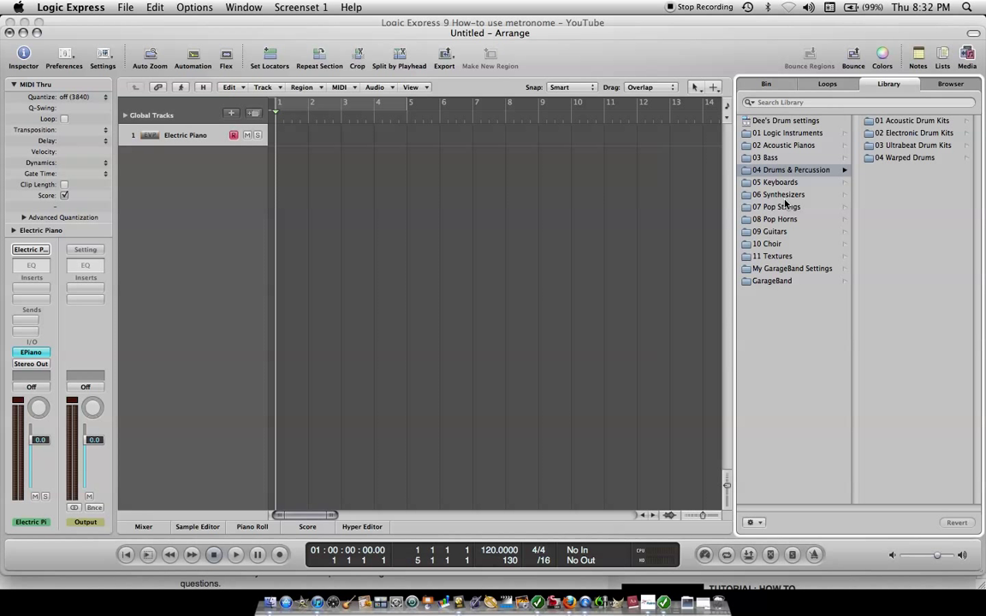
{"action": "left_click", "coordinate": [911, 120]}
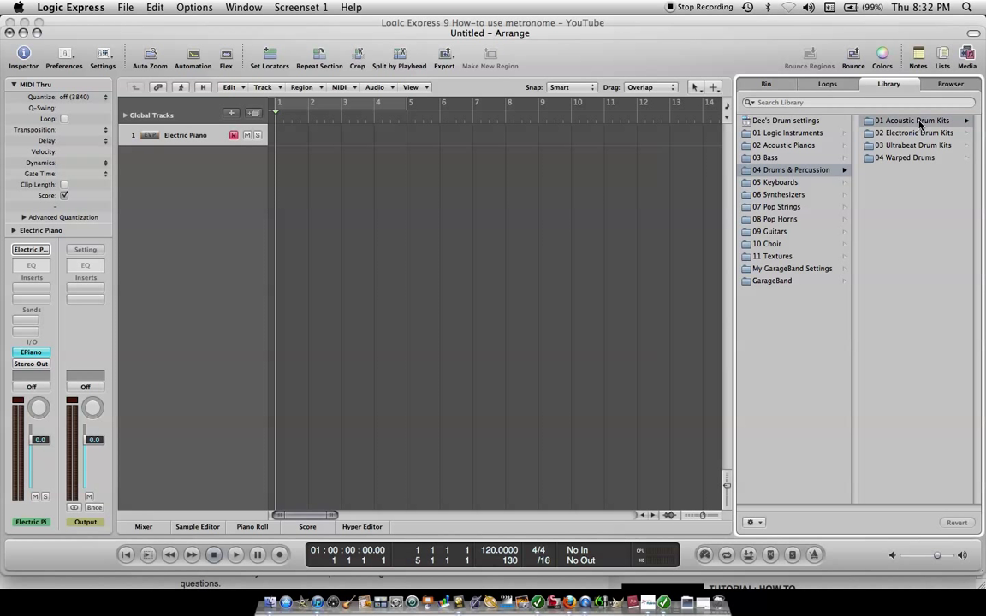
{"action": "left_click", "coordinate": [911, 120]}
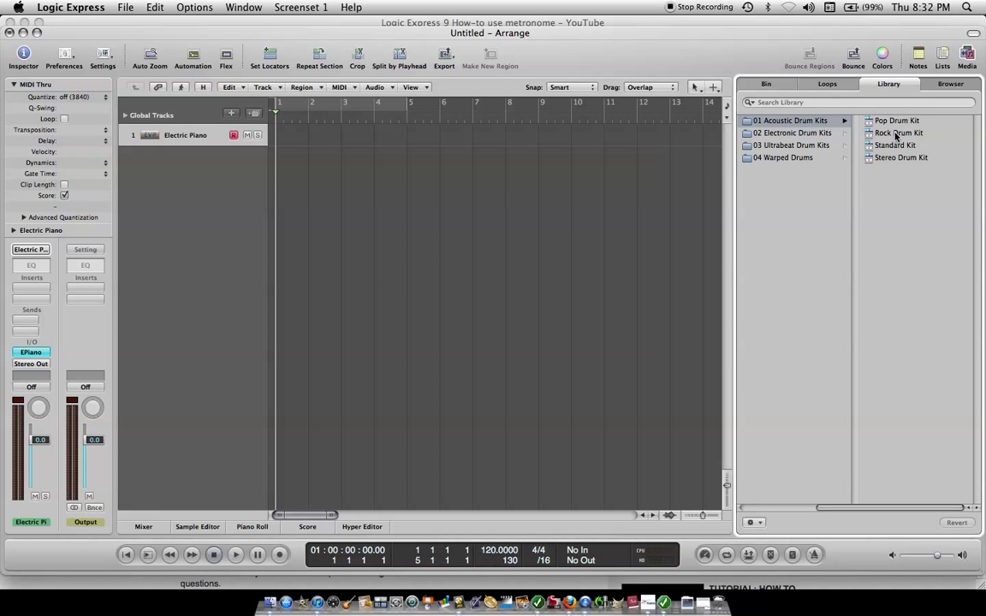
{"action": "left_click", "coordinate": [898, 133]}
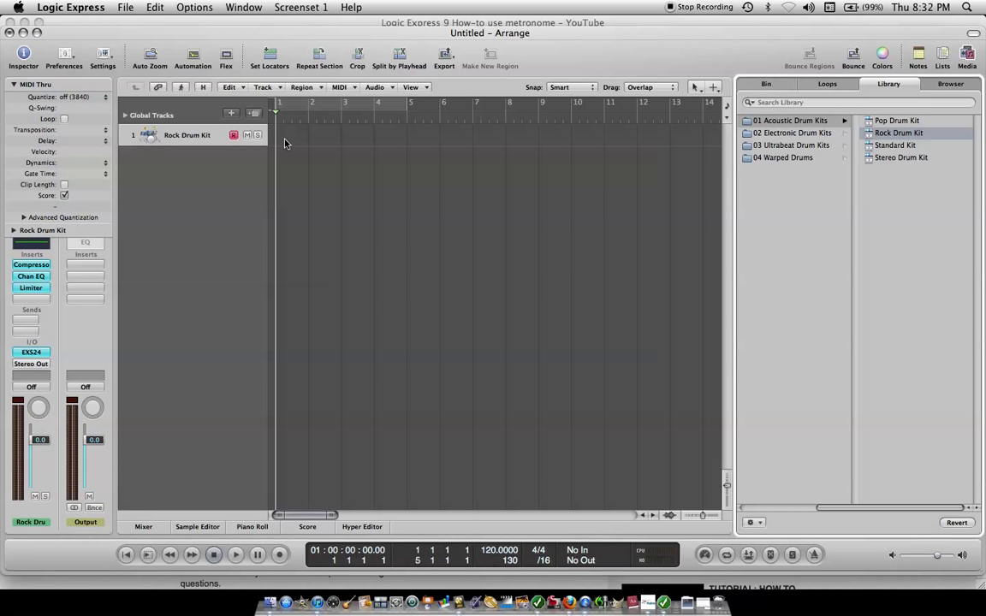
- Create an empty MIDI region on the Rock Drum Kit track and show it in the Piano Roll
{"action": "right_click", "coordinate": [285, 143]}
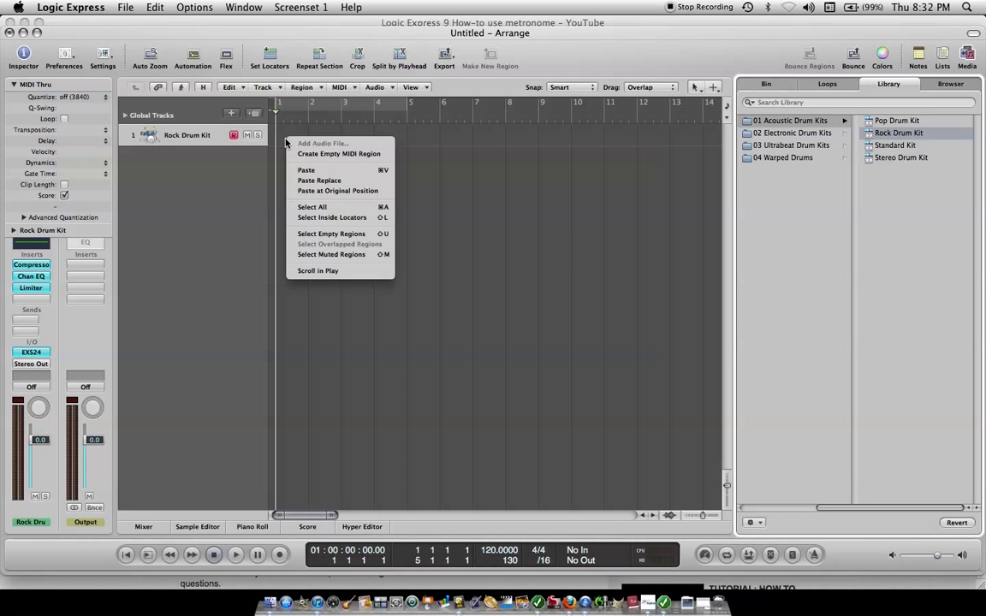
{"action": "mouse_move", "coordinate": [339, 153]}
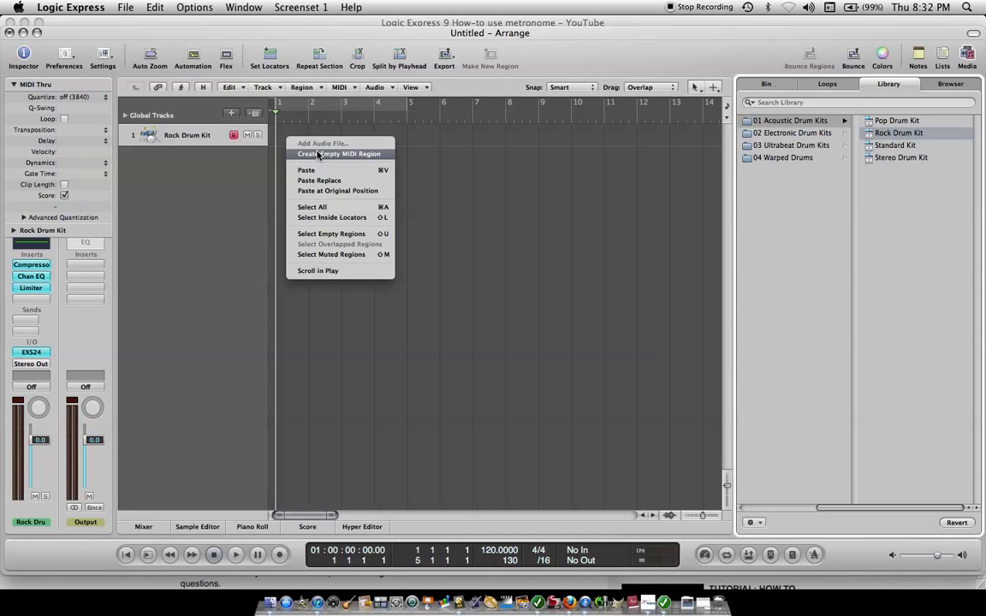
{"action": "left_click", "coordinate": [339, 153]}
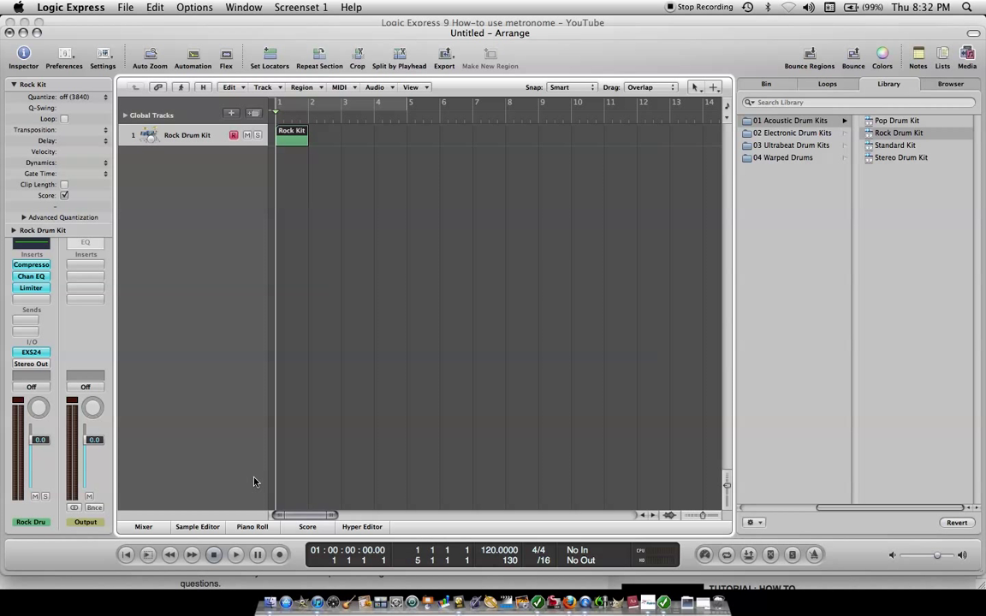
{"action": "left_click", "coordinate": [251, 526]}
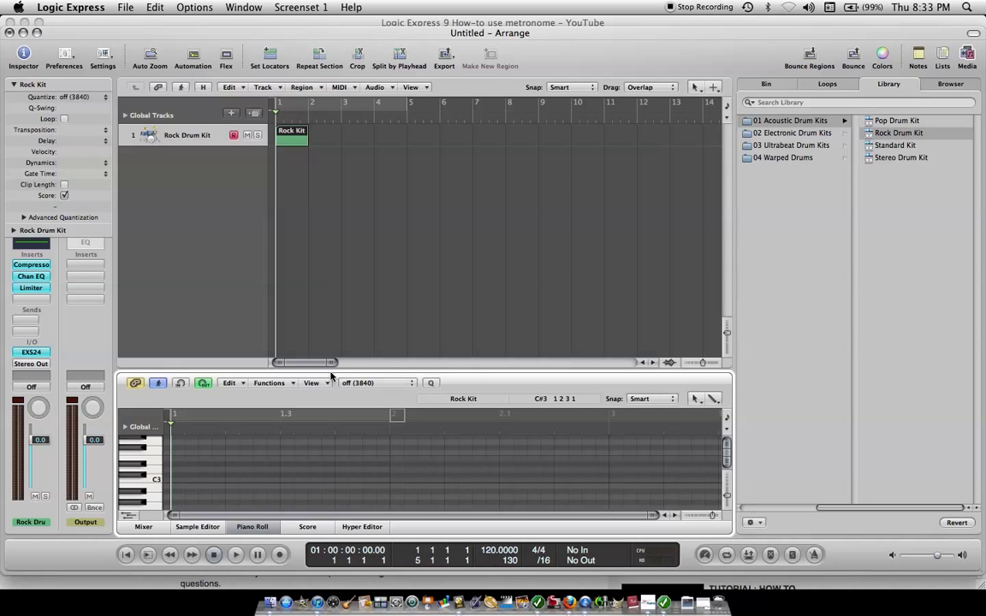
{"action": "mouse_move", "coordinate": [341, 369]}
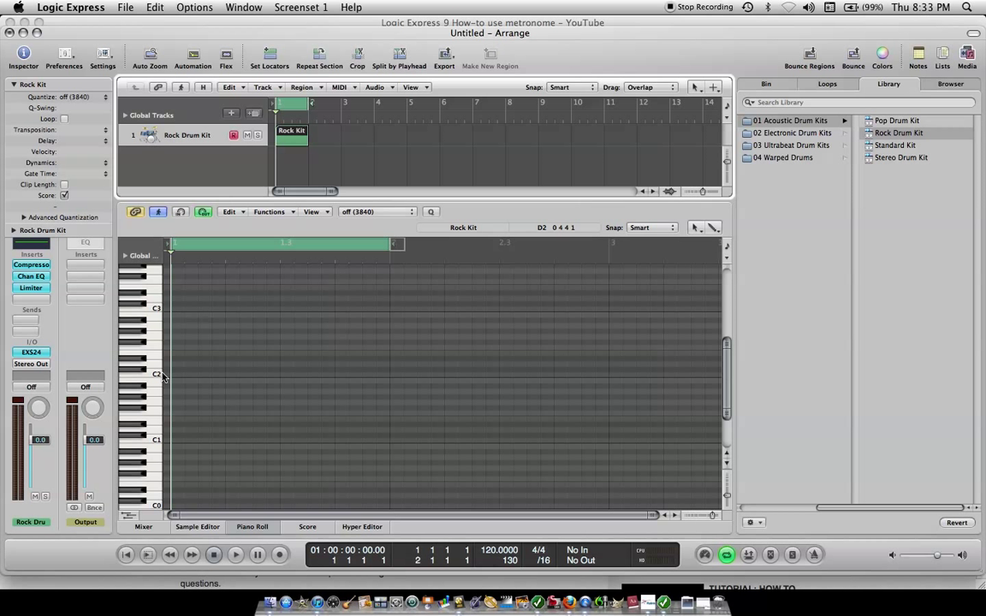
{"action": "mouse_move", "coordinate": [151, 415]}
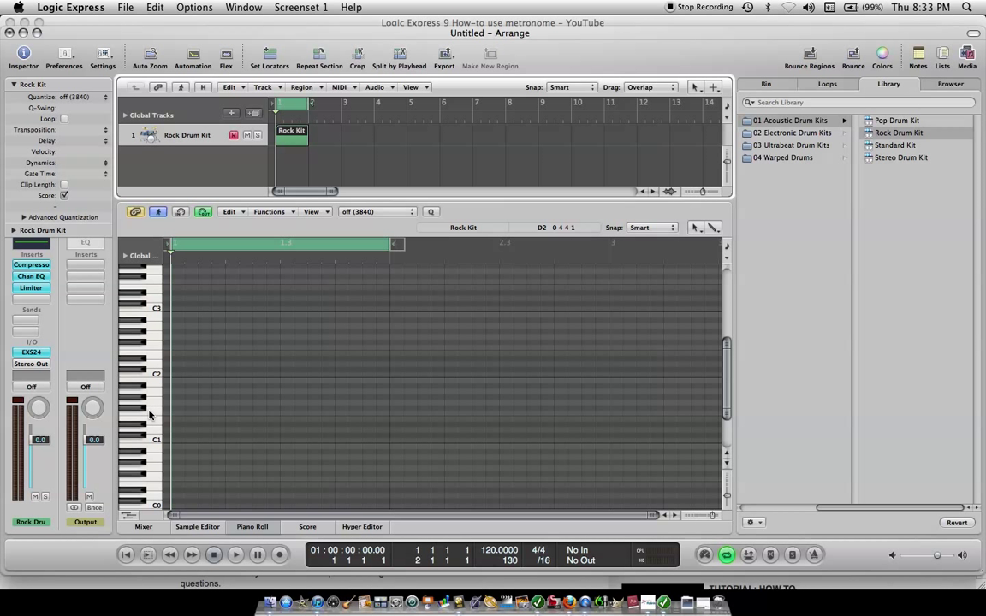
{"action": "mouse_move", "coordinate": [151, 443]}
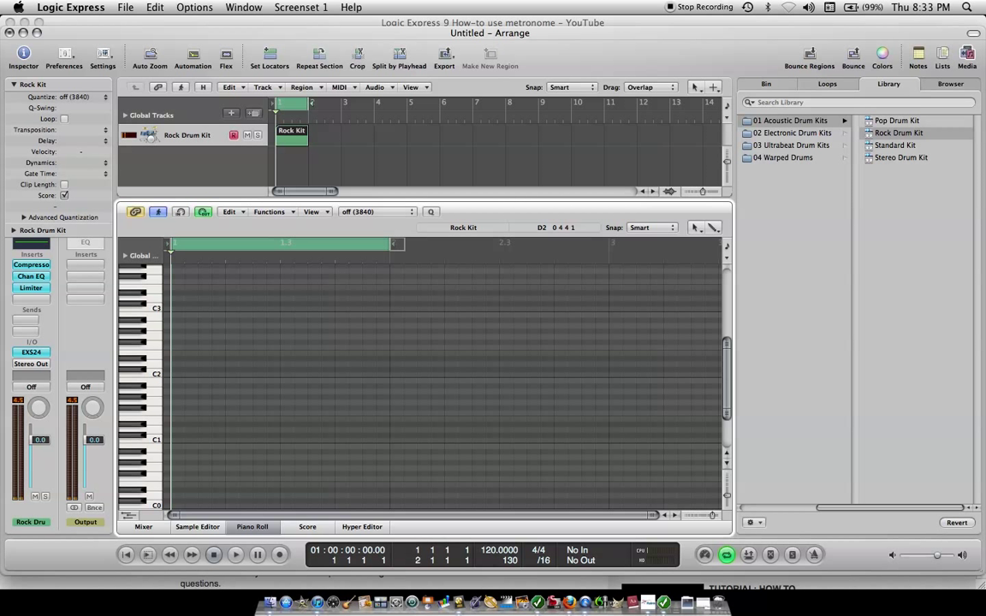
- Enter a +96 velocity offset for the region and bring up the Piano Roll tool menu
{"action": "left_click", "coordinate": [77, 152]}
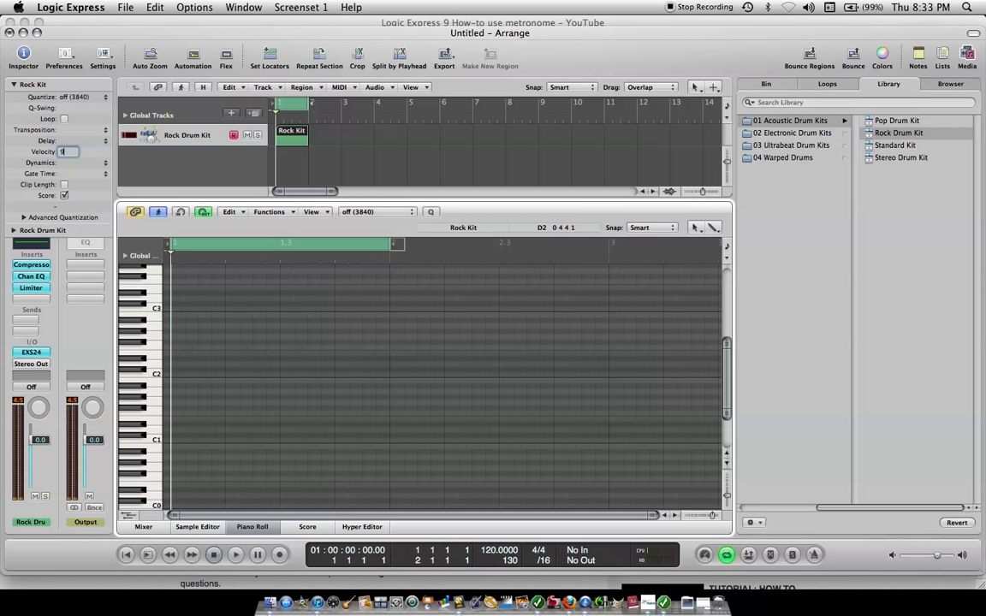
{"action": "type", "text": "+96"}
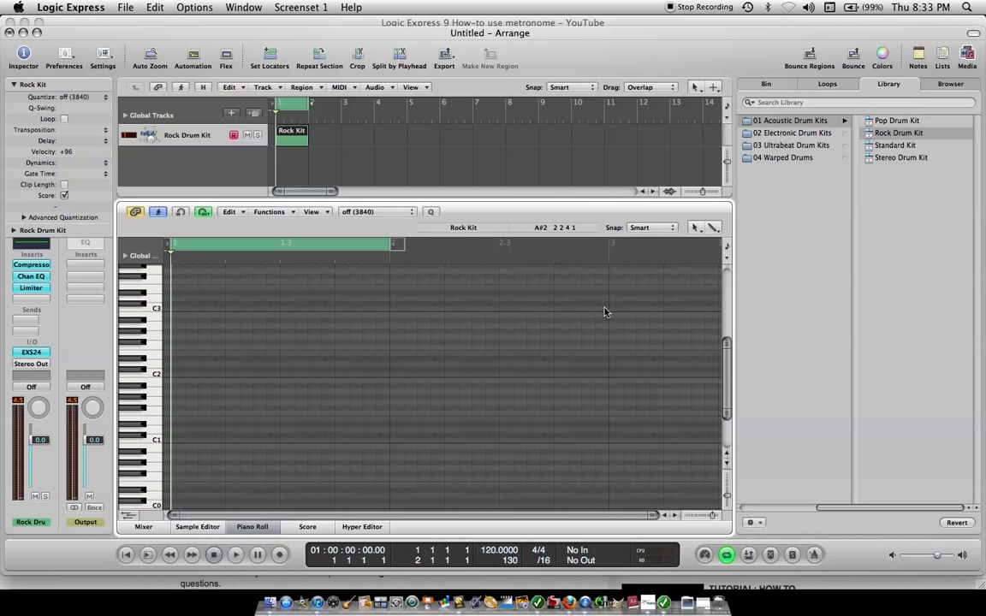
{"action": "left_click", "coordinate": [695, 227]}
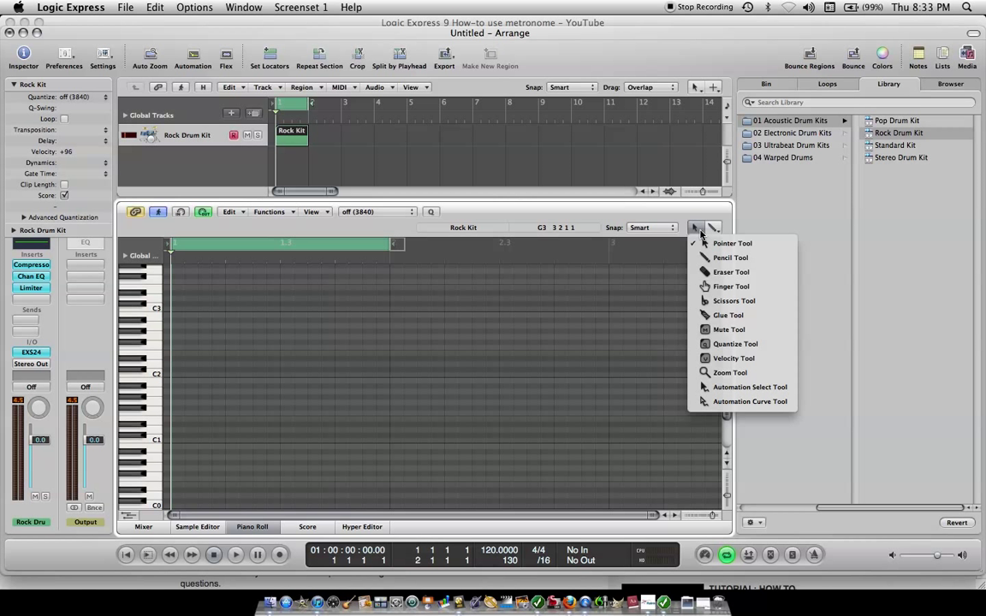
{"action": "mouse_move", "coordinate": [729, 258]}
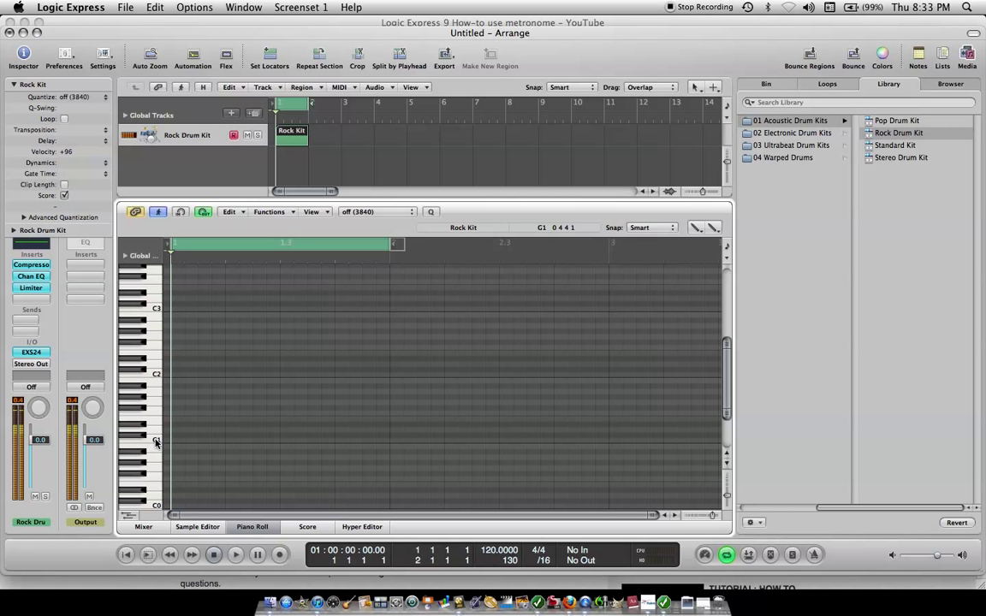
- Draw short kick notes along C1 and offbeat notes on the row above
{"action": "left_click", "coordinate": [180, 442]}
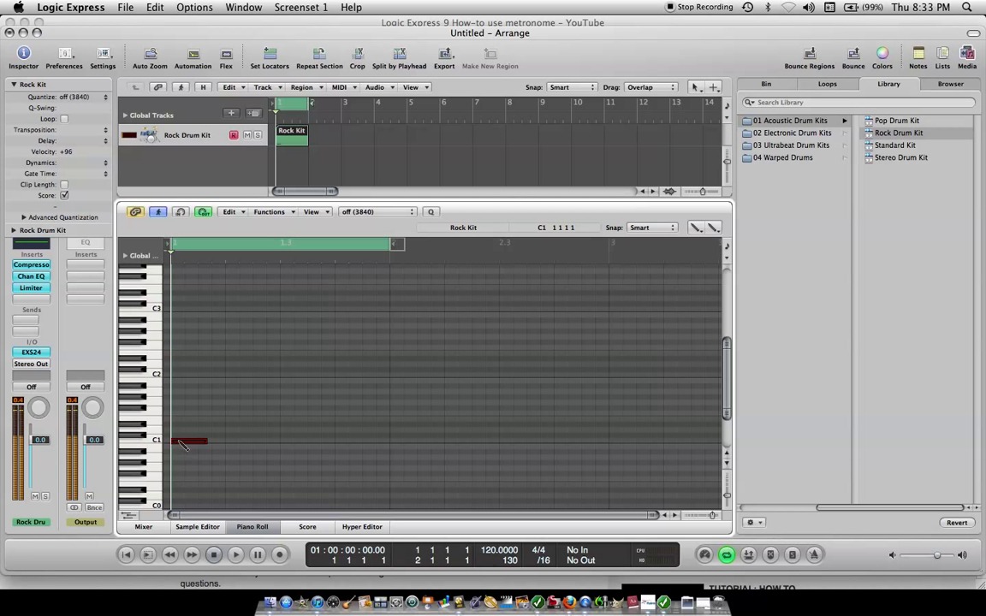
{"action": "left_click_drag", "start_coordinate": [205, 441], "coordinate": [188, 440]}
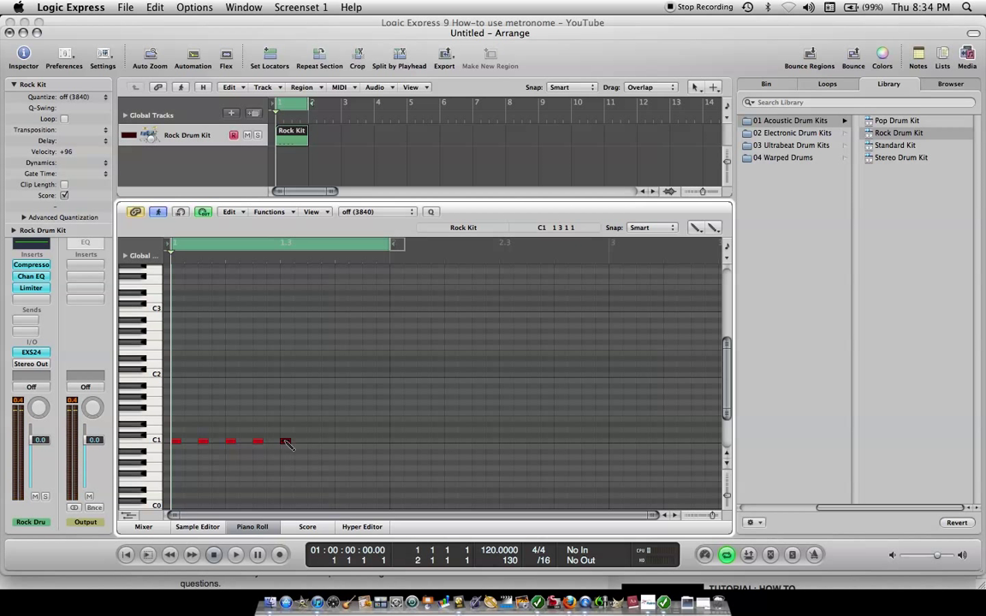
{"action": "left_click", "coordinate": [313, 441]}
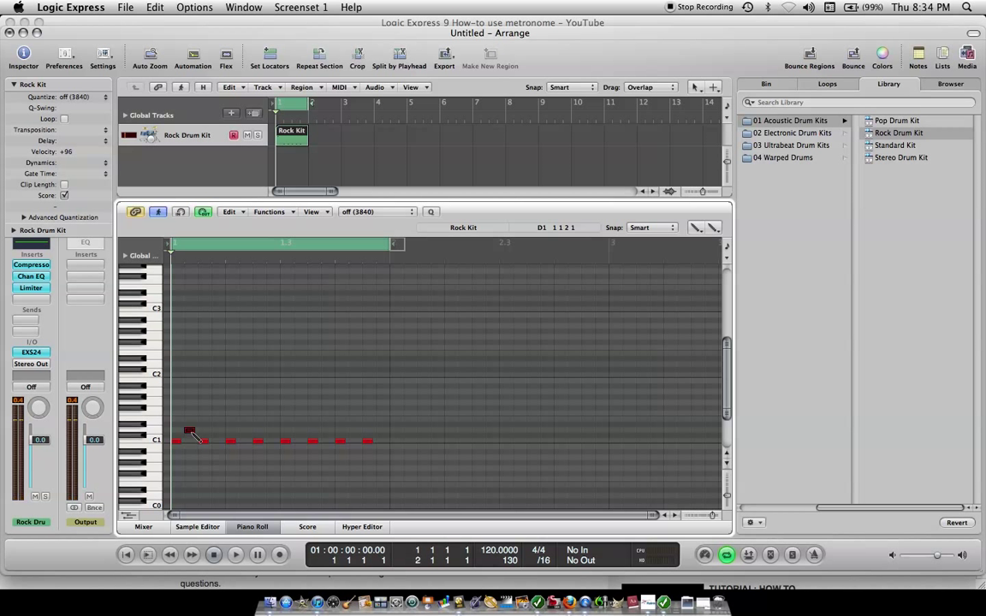
{"action": "left_click_drag", "start_coordinate": [188, 432], "coordinate": [218, 434]}
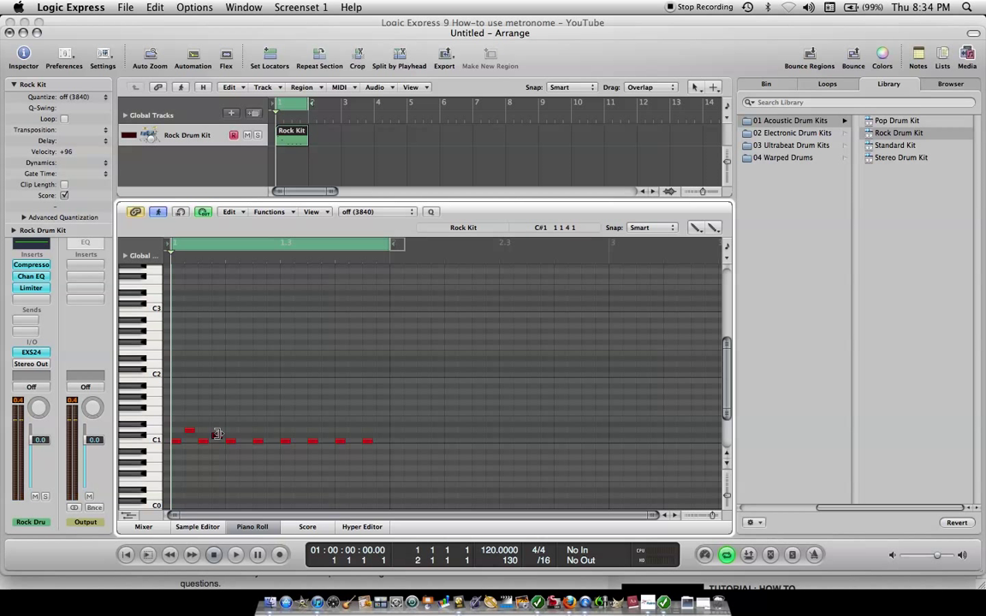
{"action": "left_click_drag", "start_coordinate": [189, 432], "coordinate": [217, 438]}
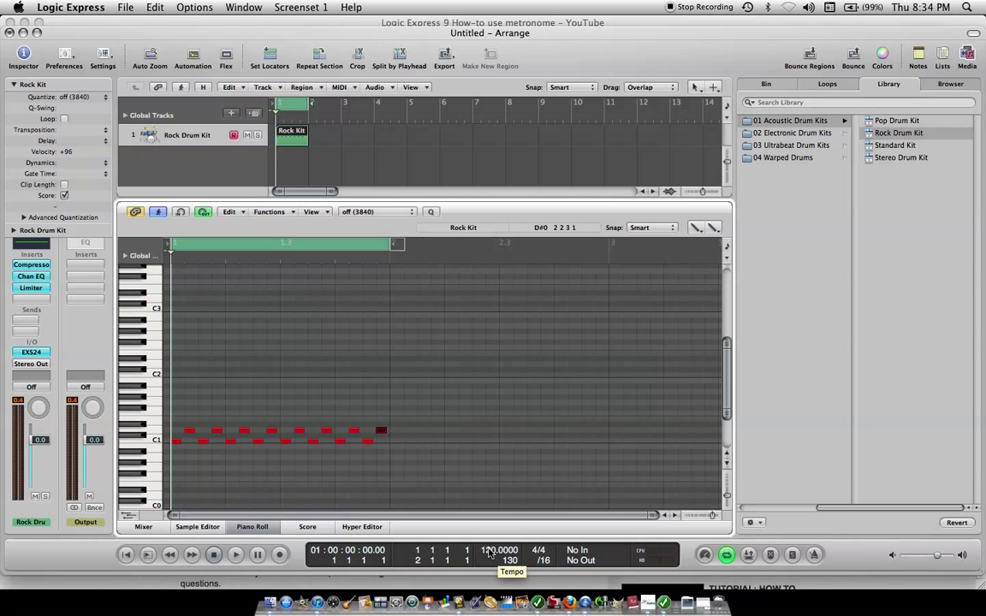
- Change the Transport tempo from 120 toward 55 BPM and play the drum pattern
{"action": "left_click", "coordinate": [498, 550]}
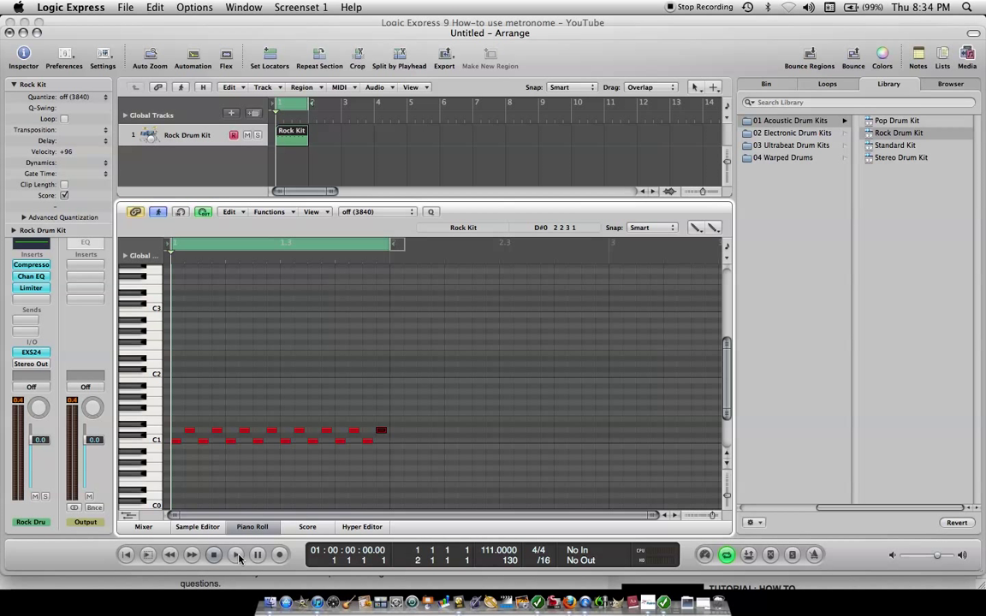
{"action": "left_click", "coordinate": [236, 554]}
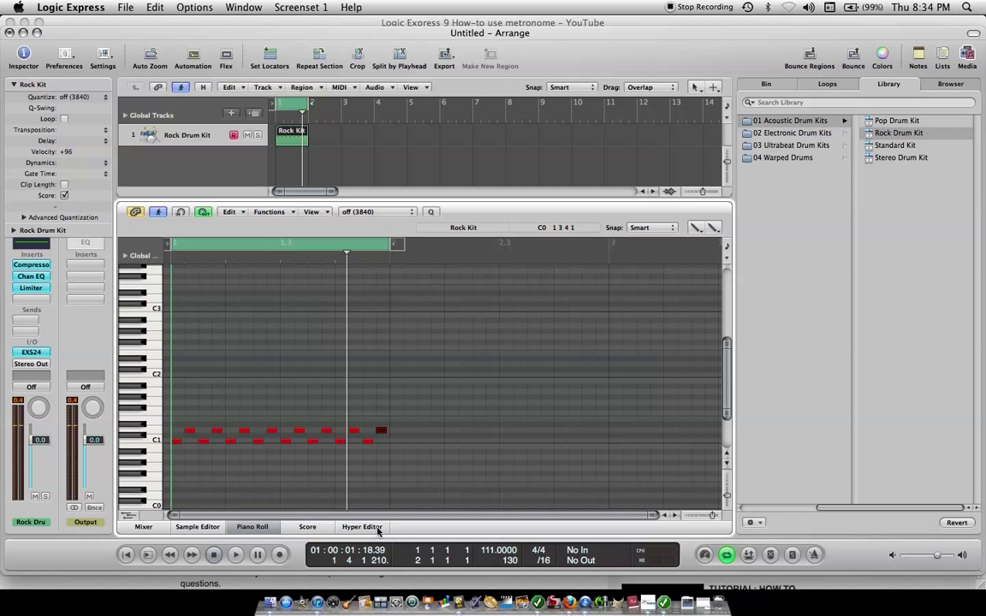
{"action": "mouse_move", "coordinate": [501, 550]}
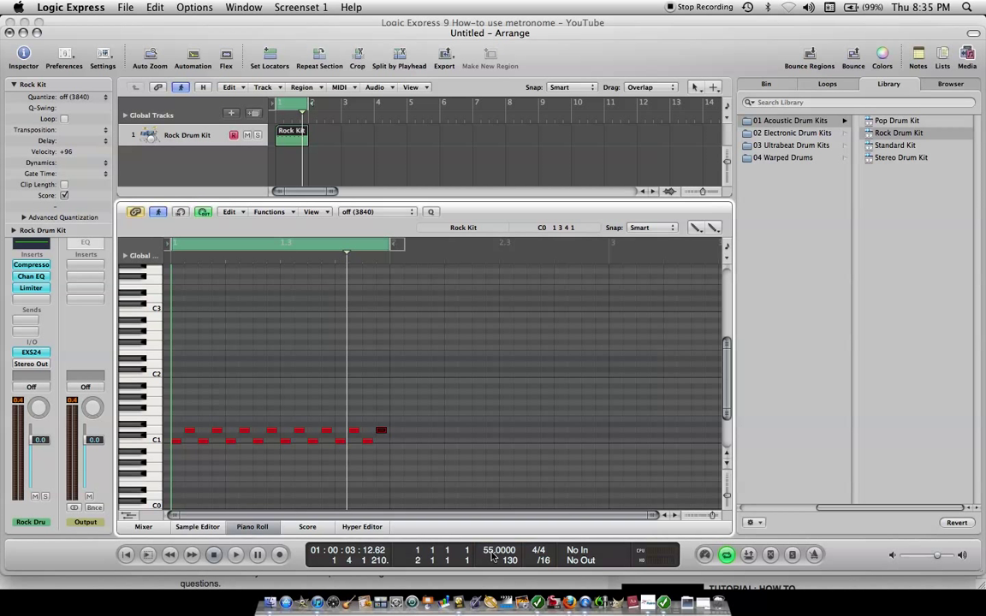
- Add two high cymbal notes to the Rock Kit region, toggling playback around them
{"action": "left_click", "coordinate": [235, 554]}
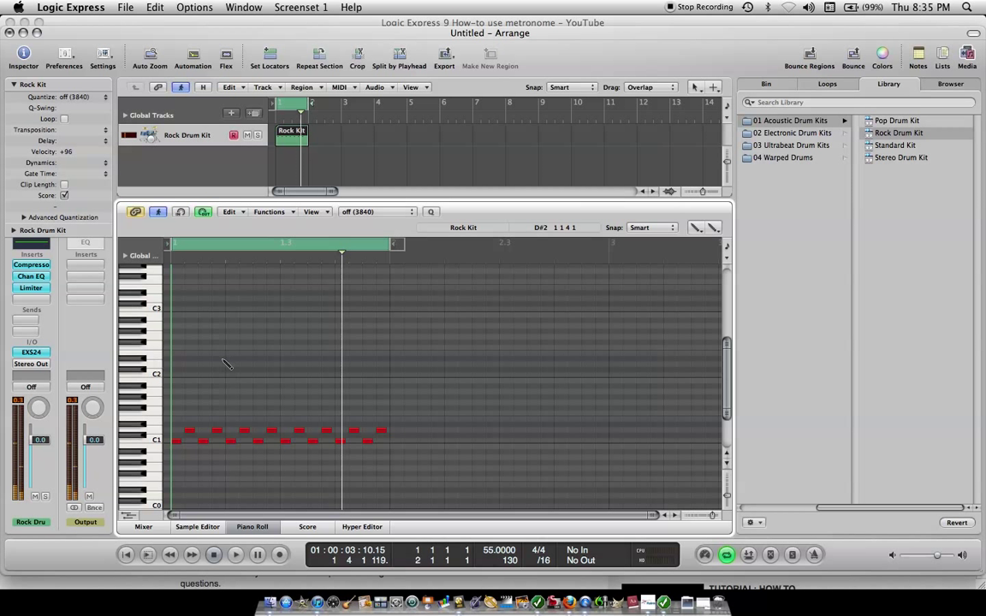
{"action": "left_click", "coordinate": [230, 353]}
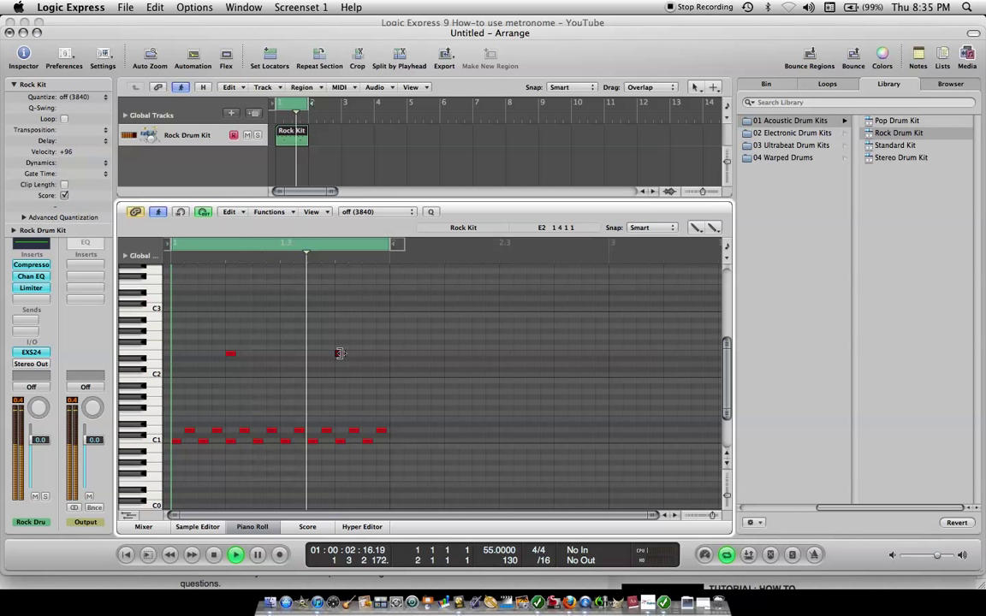
{"action": "left_click", "coordinate": [235, 555]}
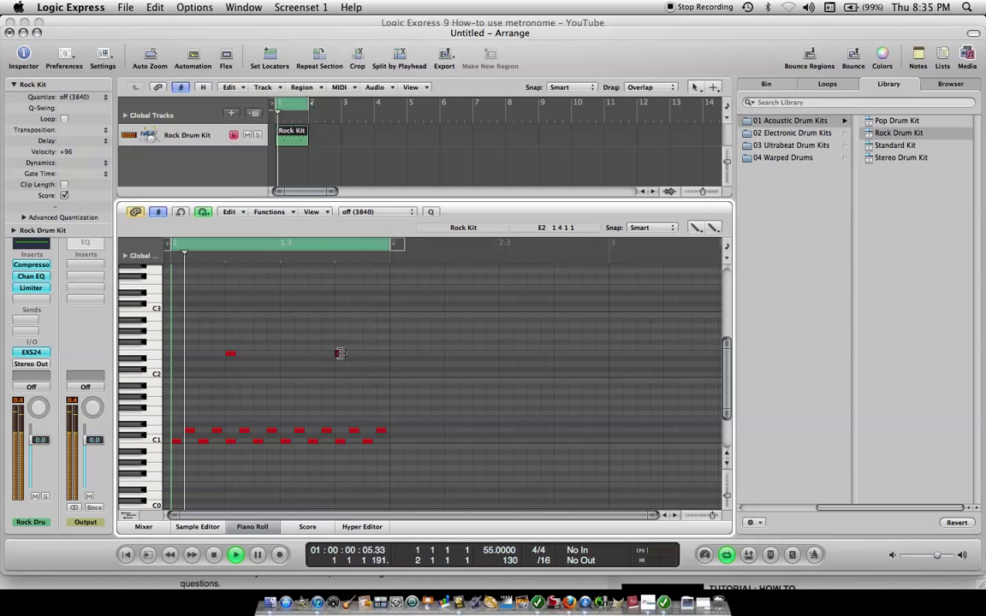
{"action": "left_click", "coordinate": [235, 554]}
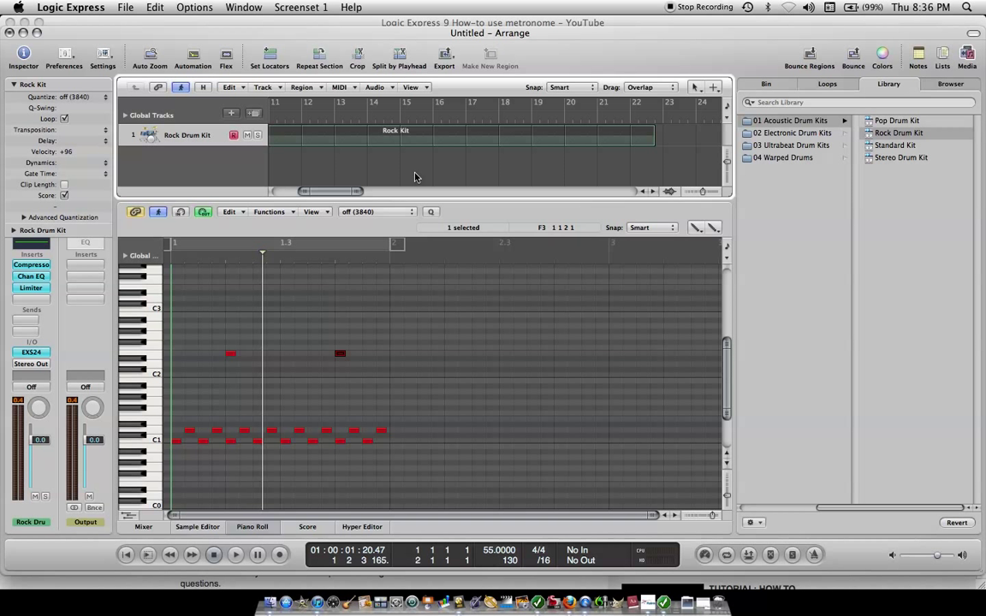
{"action": "mouse_move", "coordinate": [349, 220]}
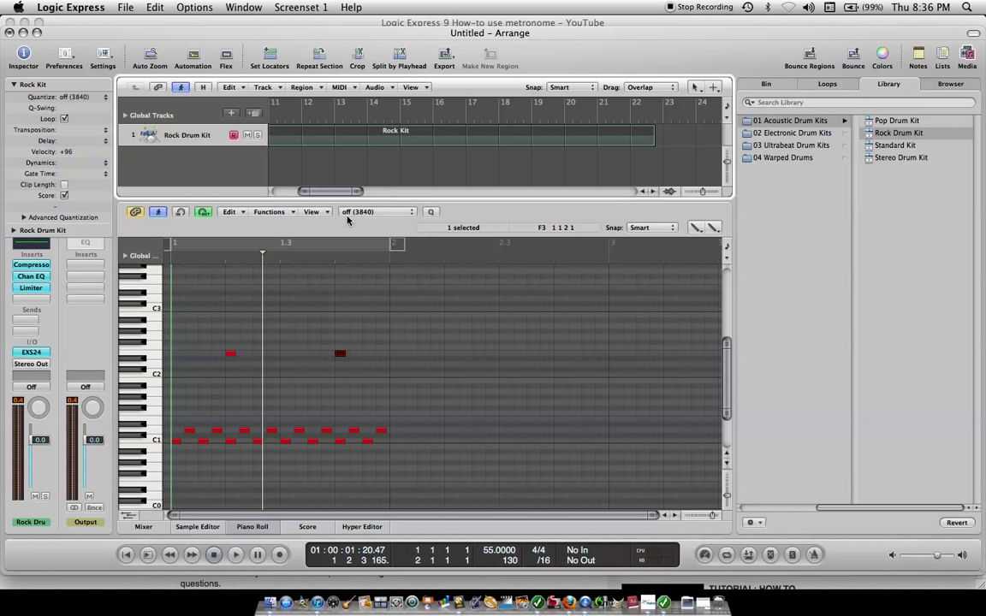
- Drag in the Arrange area to view the Rock Kit region looping across bars
{"action": "left_click_drag", "start_coordinate": [334, 191], "coordinate": [317, 191]}
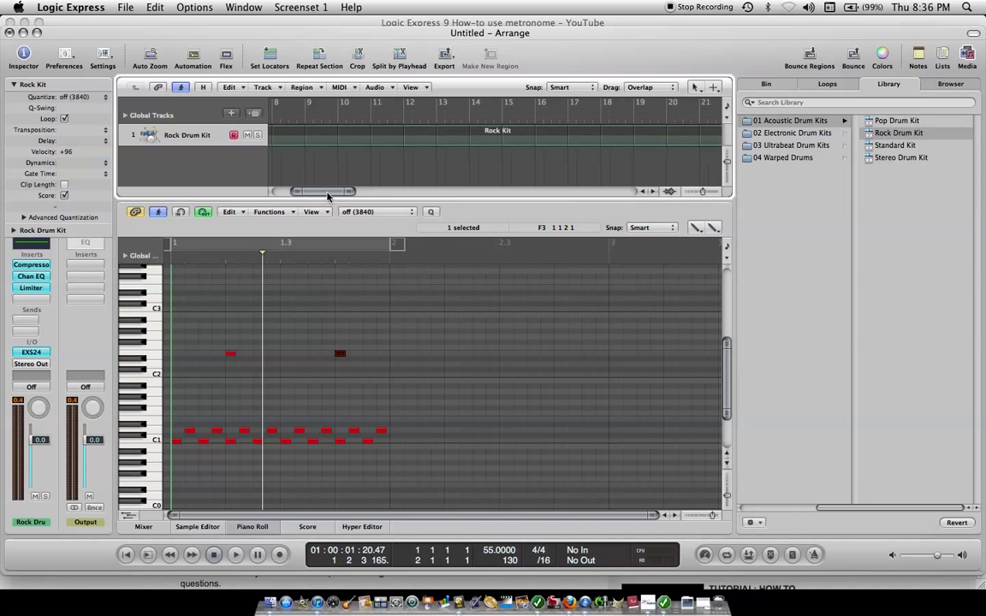